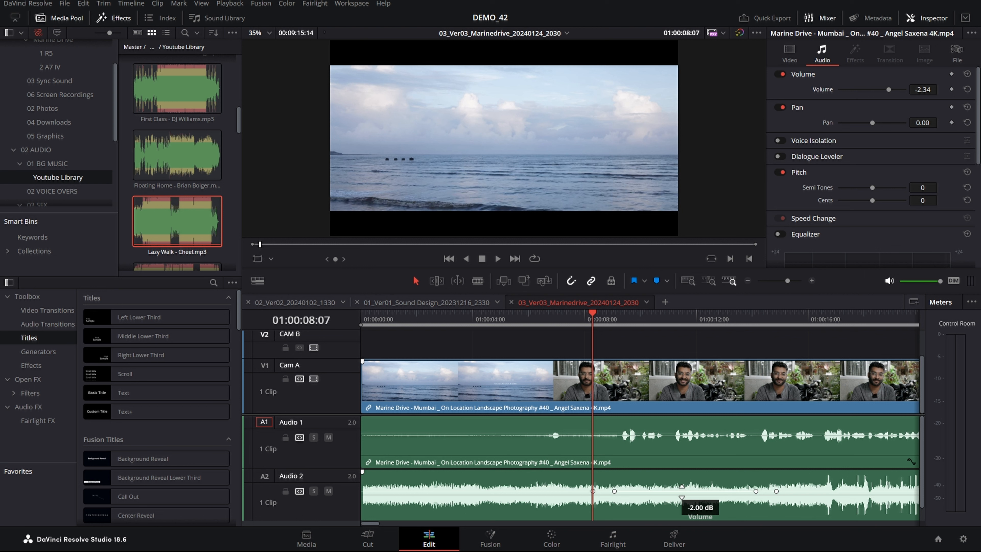
# Drag the A2 music level between the keyframes up and down, ending around -8.8 dB
pyautogui.moveTo(681, 499); pyautogui.dragTo(681, 482)
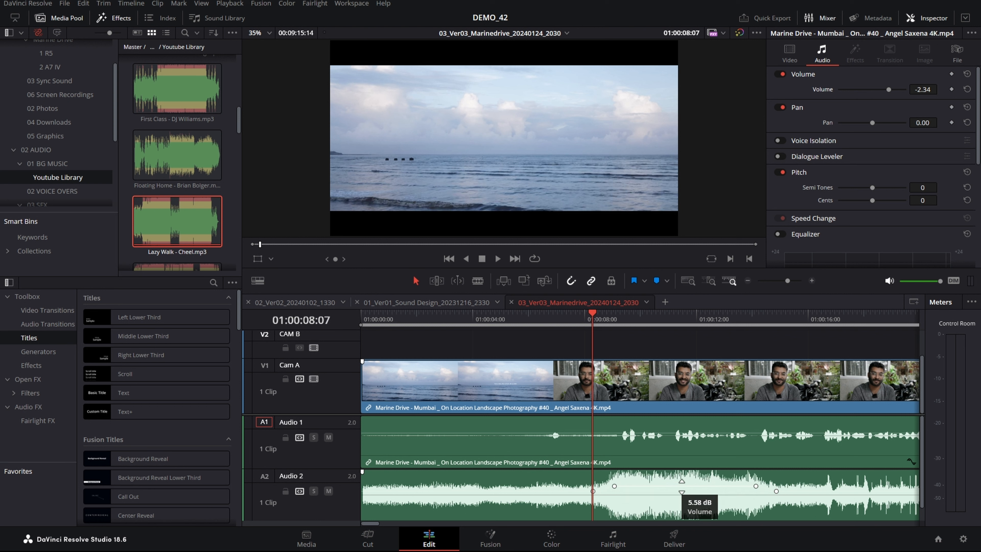
pyautogui.moveTo(681, 482); pyautogui.dragTo(681, 486)
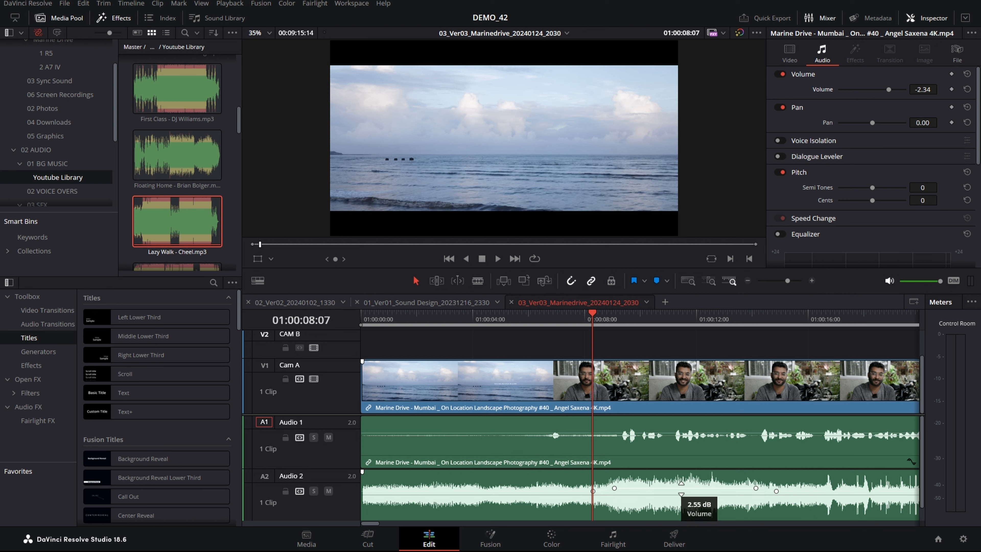
pyautogui.moveTo(680, 486); pyautogui.dragTo(681, 494)
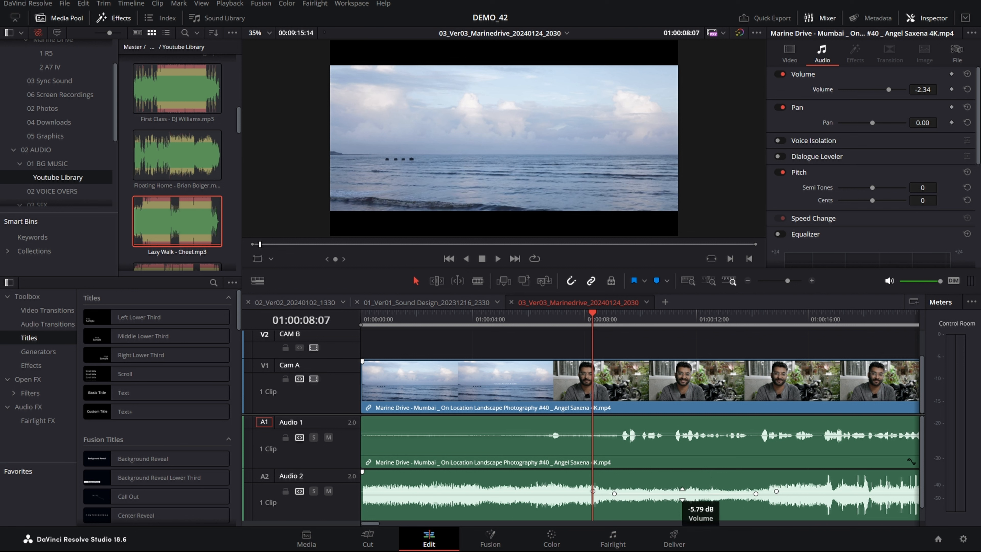
pyautogui.moveTo(685, 494); pyautogui.dragTo(685, 482)
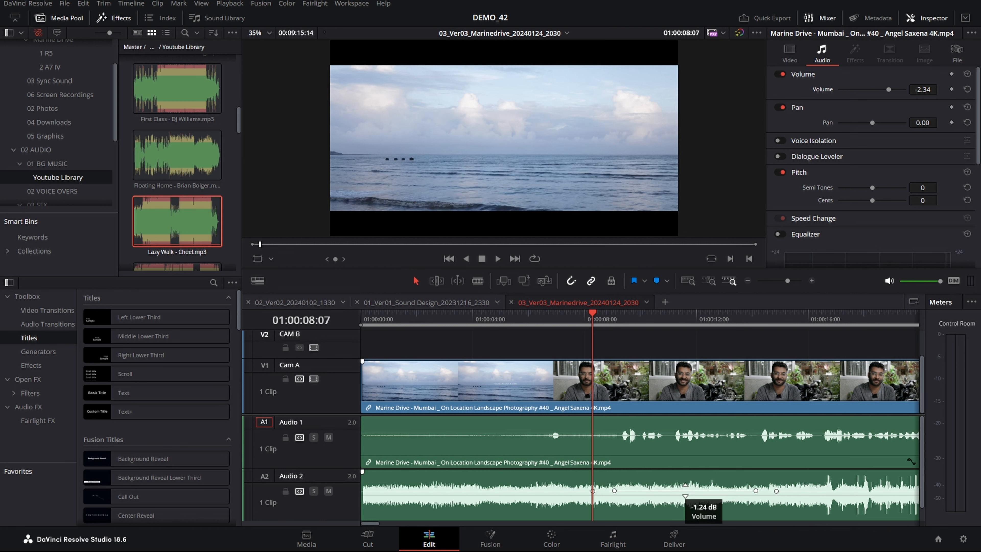
pyautogui.moveTo(685, 485); pyautogui.dragTo(685, 504)
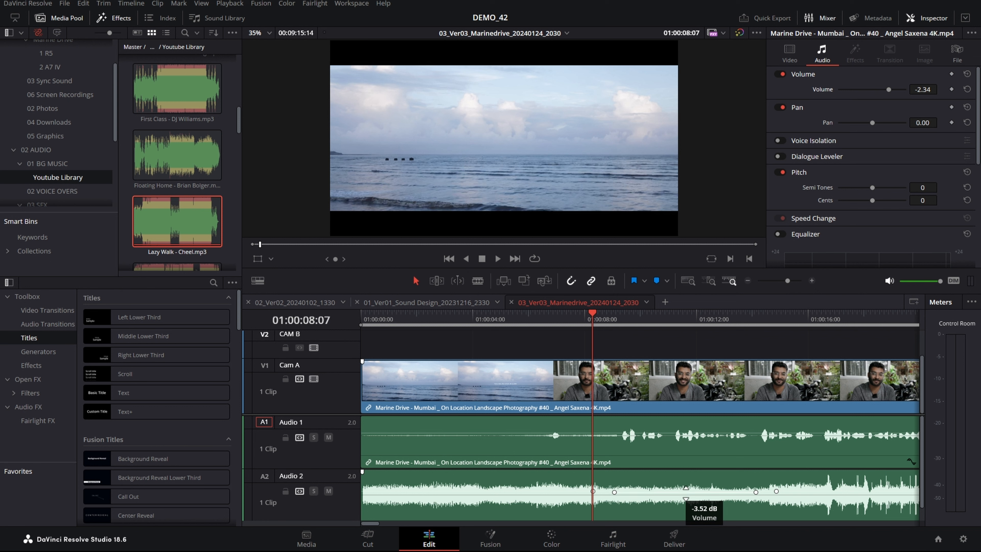
pyautogui.moveTo(685, 490); pyautogui.dragTo(686, 495)
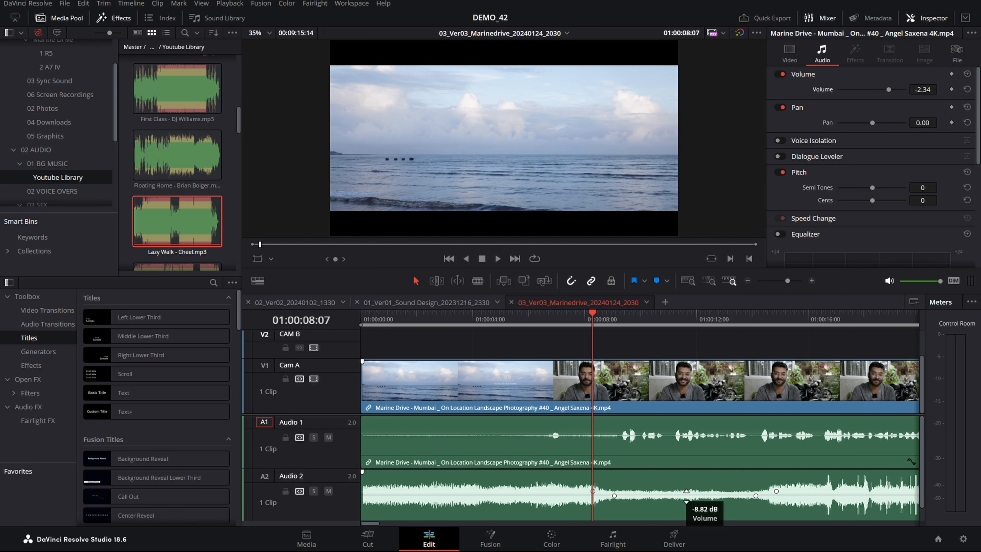
# Fine-tune the A2 music dip through -9.6, -13.4 and -11.6 dB, settling at about -10.3 dB
pyautogui.moveTo(685, 492); pyautogui.dragTo(685, 496)
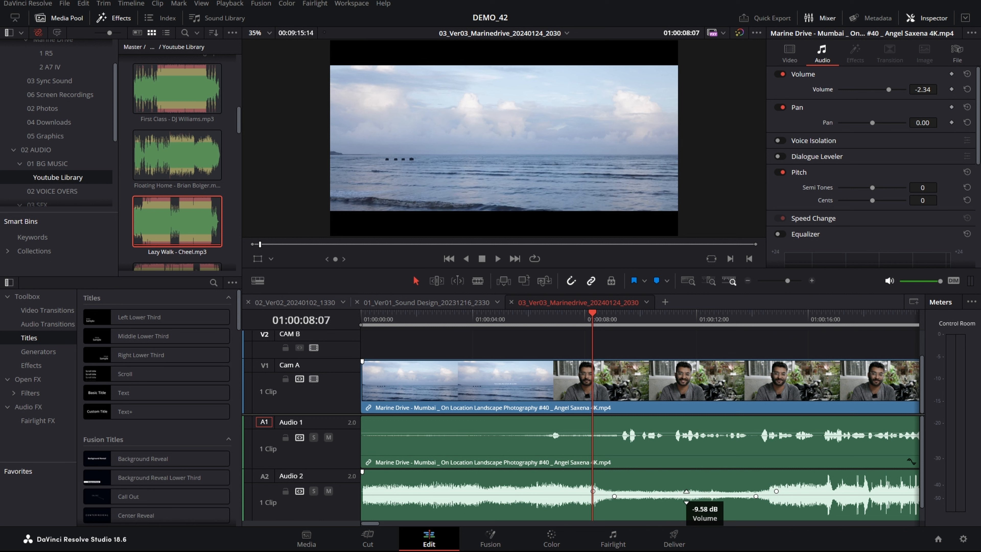
pyautogui.moveTo(684, 491); pyautogui.dragTo(683, 487)
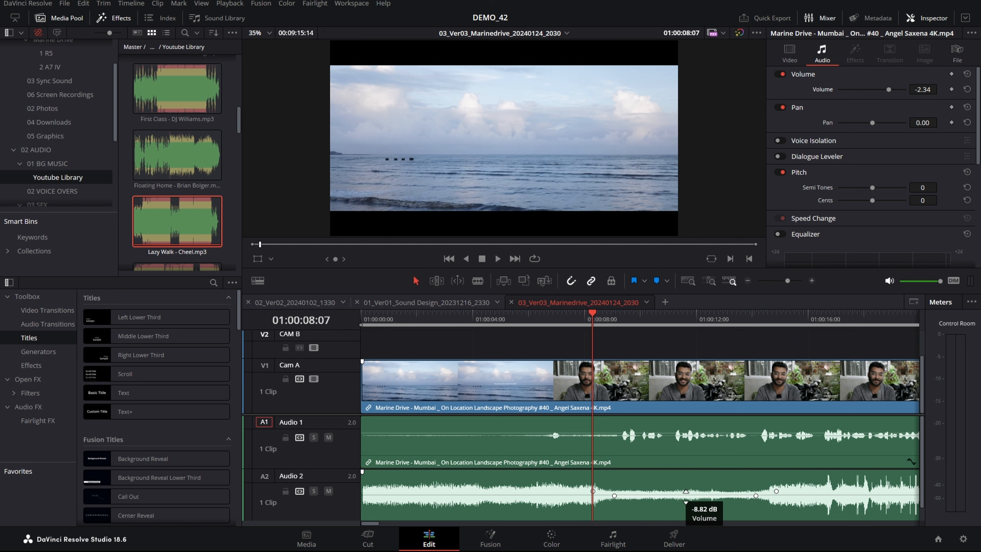
pyautogui.moveTo(685, 493); pyautogui.dragTo(685, 501)
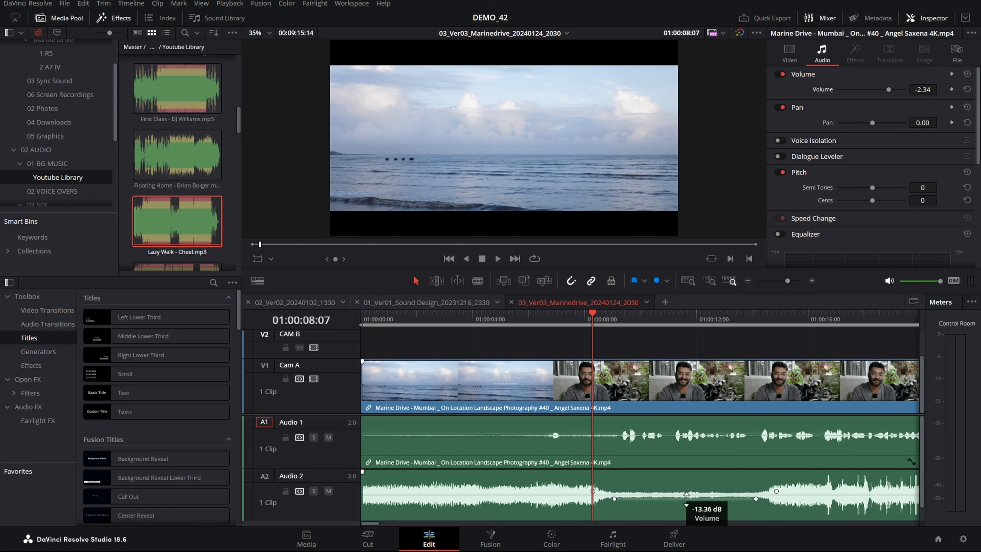
pyautogui.moveTo(686, 494); pyautogui.dragTo(686, 488)
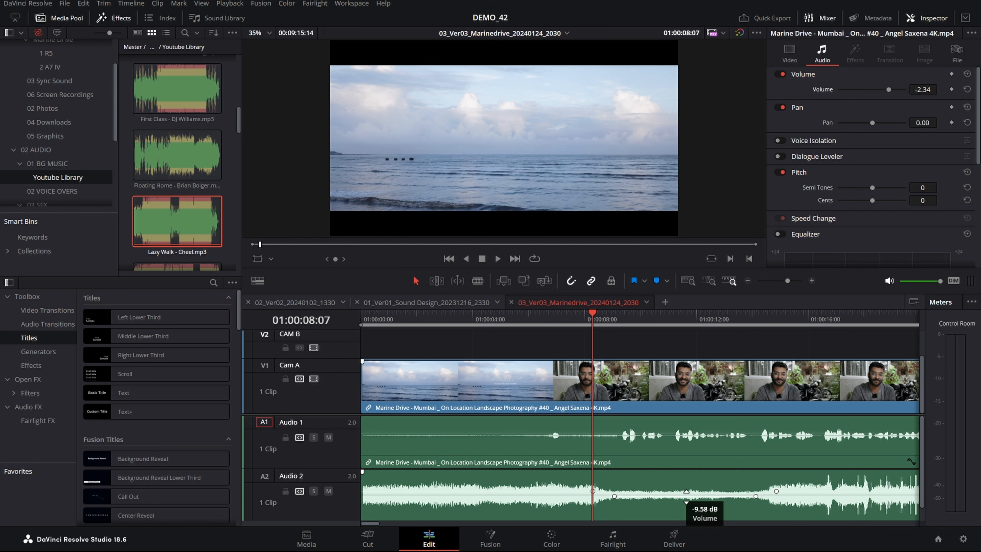
pyautogui.moveTo(685, 491); pyautogui.dragTo(685, 495)
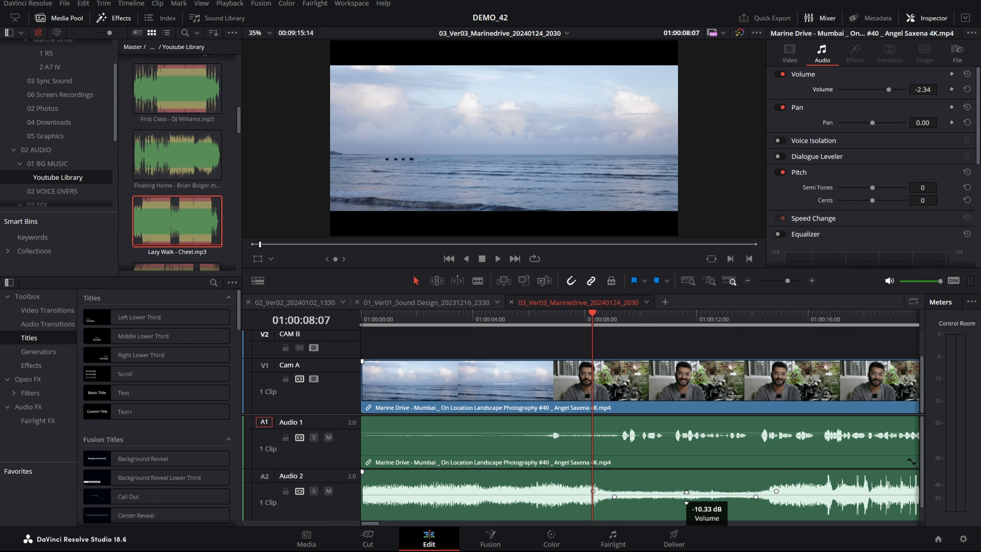
pyautogui.moveTo(686, 496); pyautogui.dragTo(686, 497)
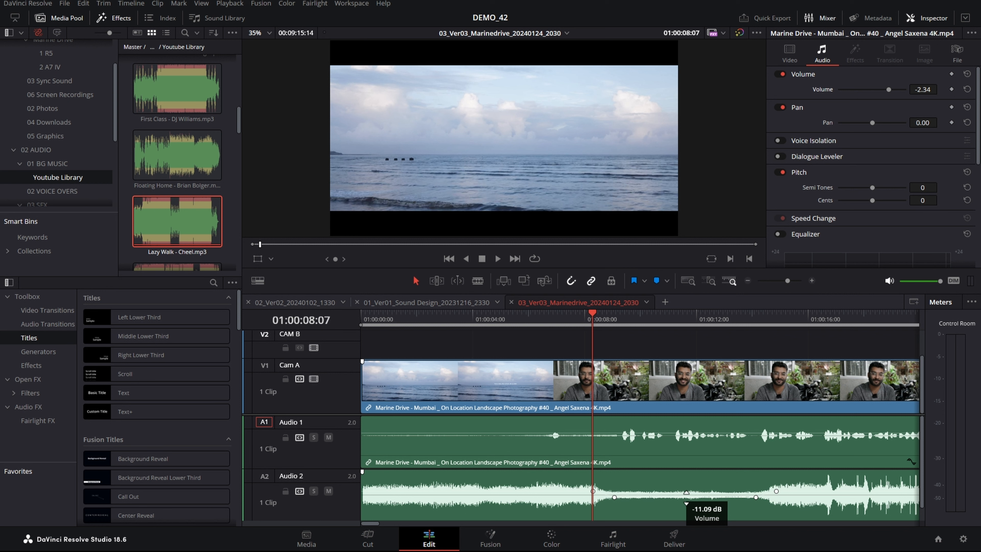
pyautogui.moveTo(685, 496); pyautogui.dragTo(685, 501)
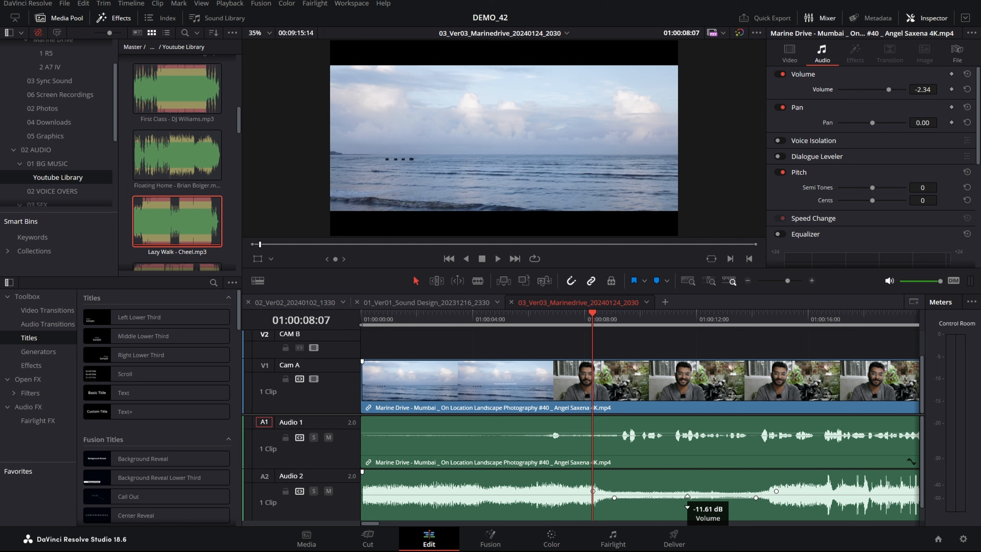
pyautogui.moveTo(686, 493); pyautogui.dragTo(686, 490)
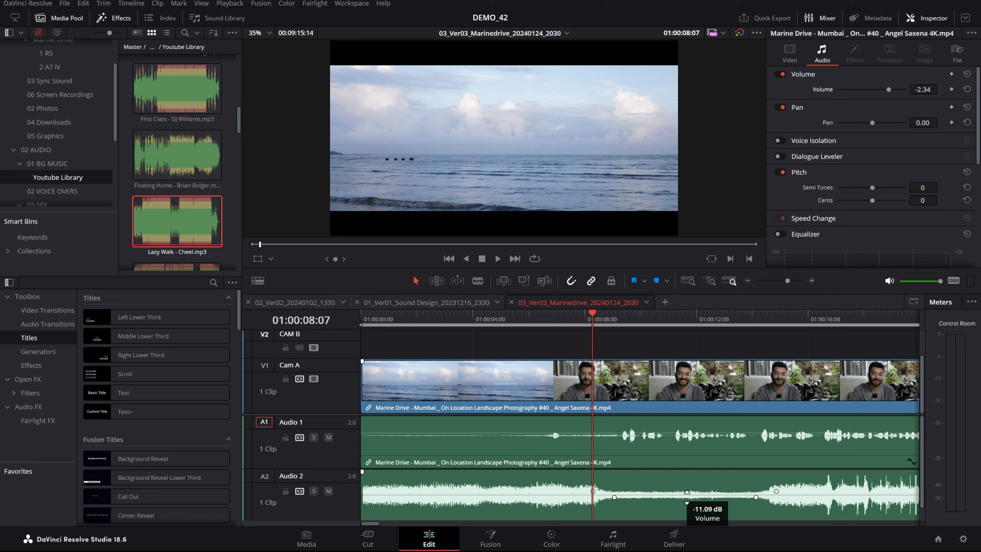
pyautogui.moveTo(687, 494); pyautogui.dragTo(686, 485)
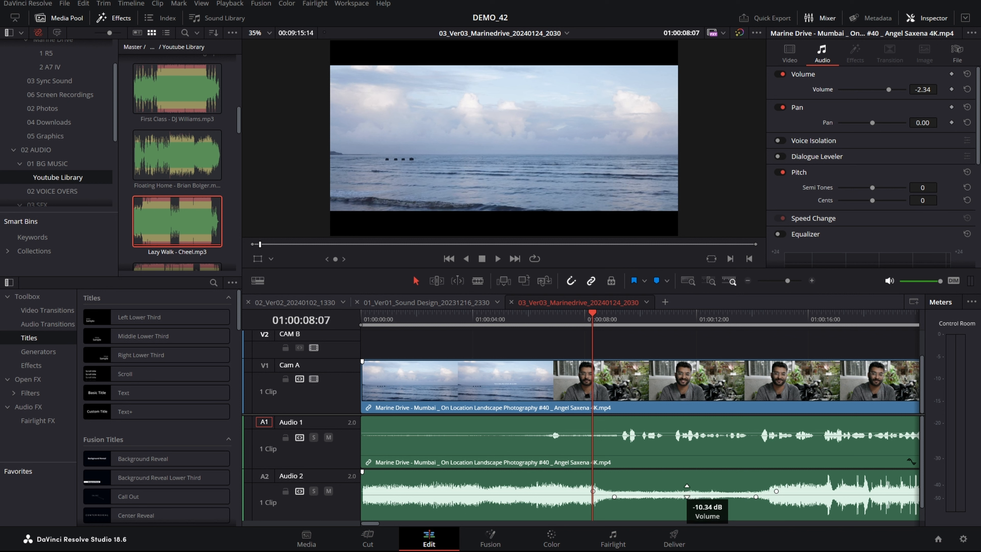
# Move the playhead to before the speech and play back to hear the lowered music
pyautogui.moveTo(686, 497); pyautogui.dragTo(685, 488)
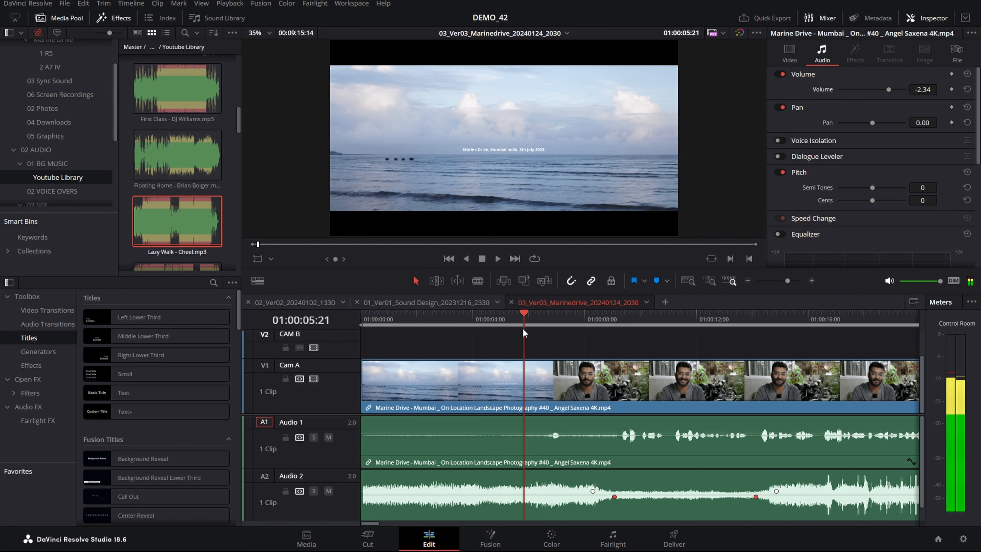
pyautogui.click(497, 257)
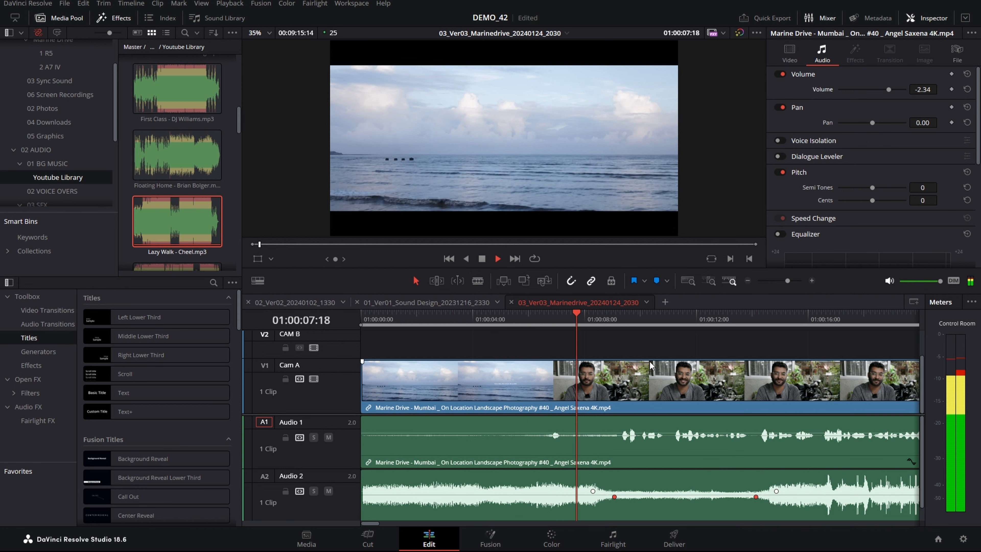